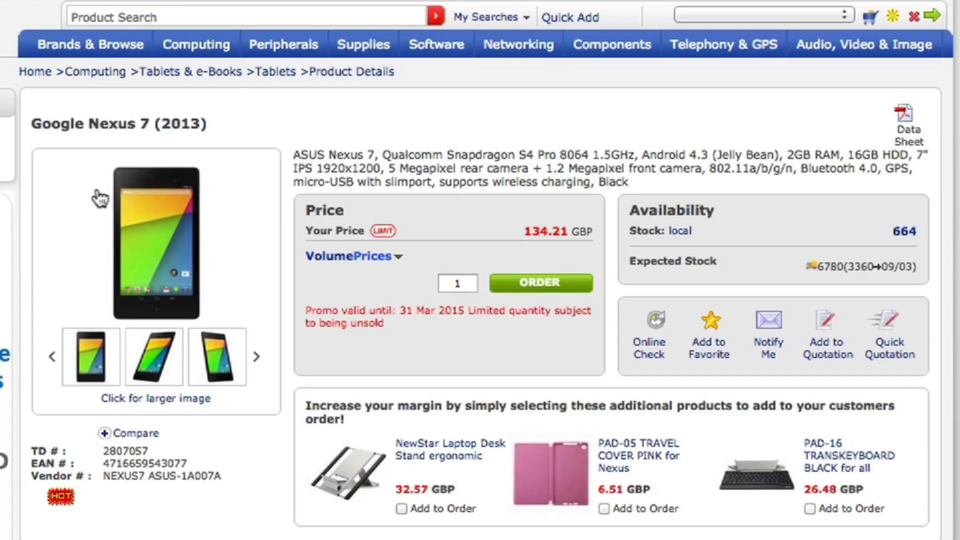
mouse_move(196, 44)
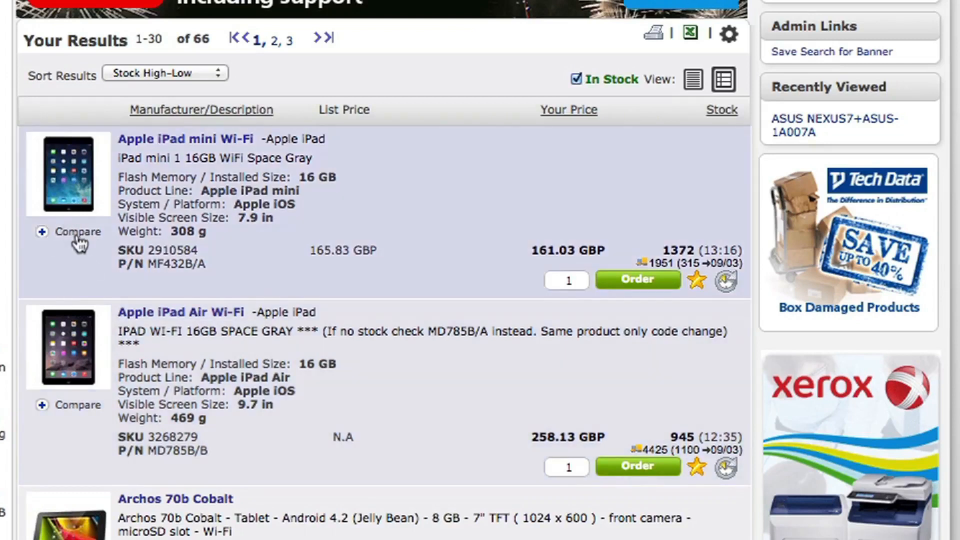
Step: Add the Apple iPad mini Wi-Fi and iPad Air Wi-Fi via Compare to the comparison list
left_click(78, 231)
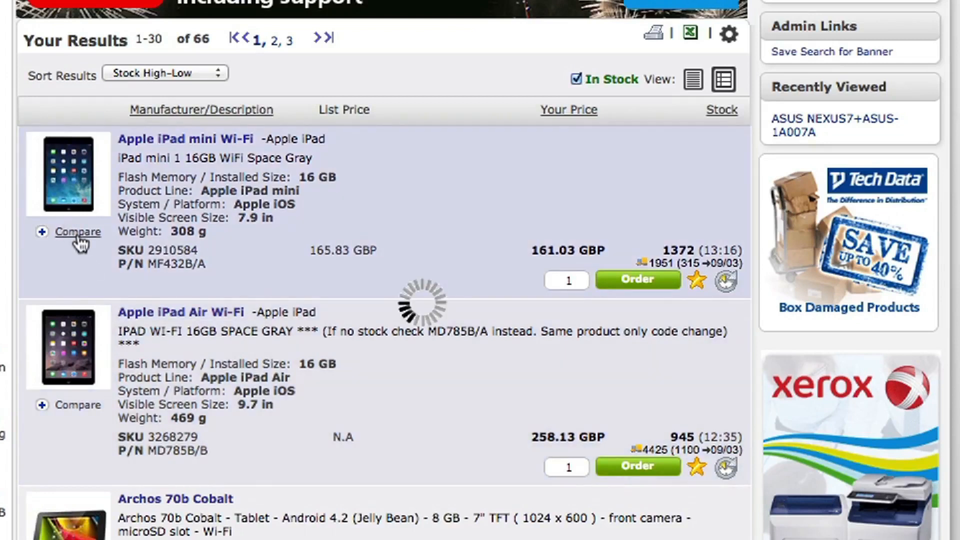
left_click(78, 231)
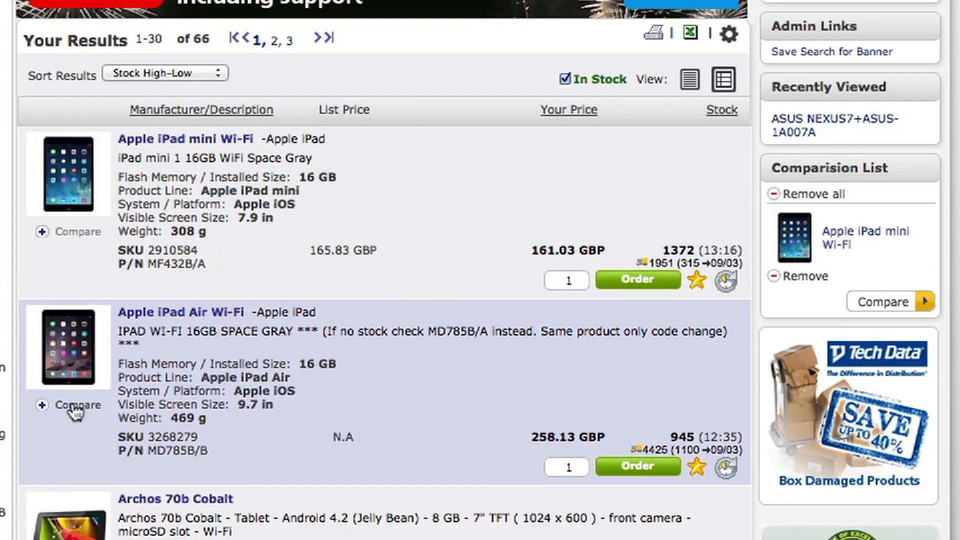
left_click(78, 405)
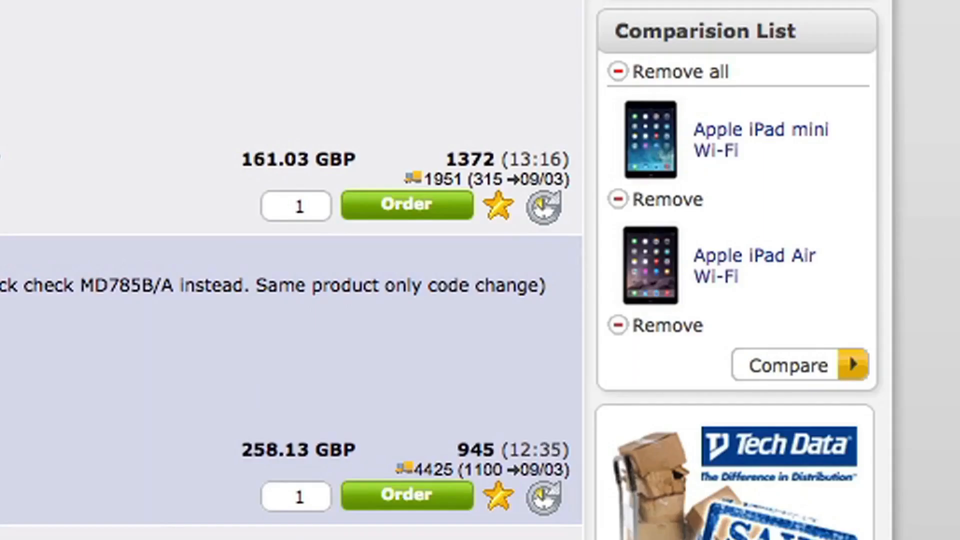